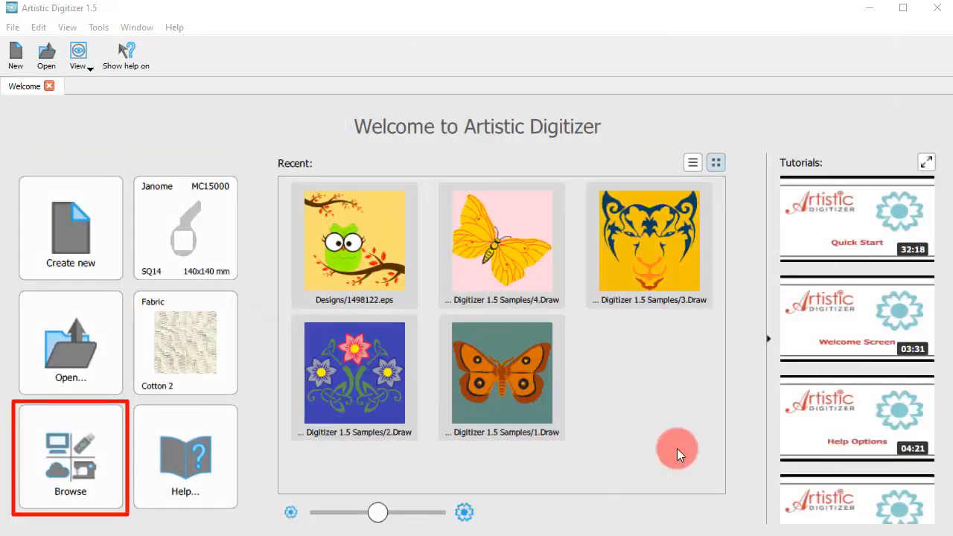
Show the Window menu with its Welcome and Browser entries
left_click(137, 26)
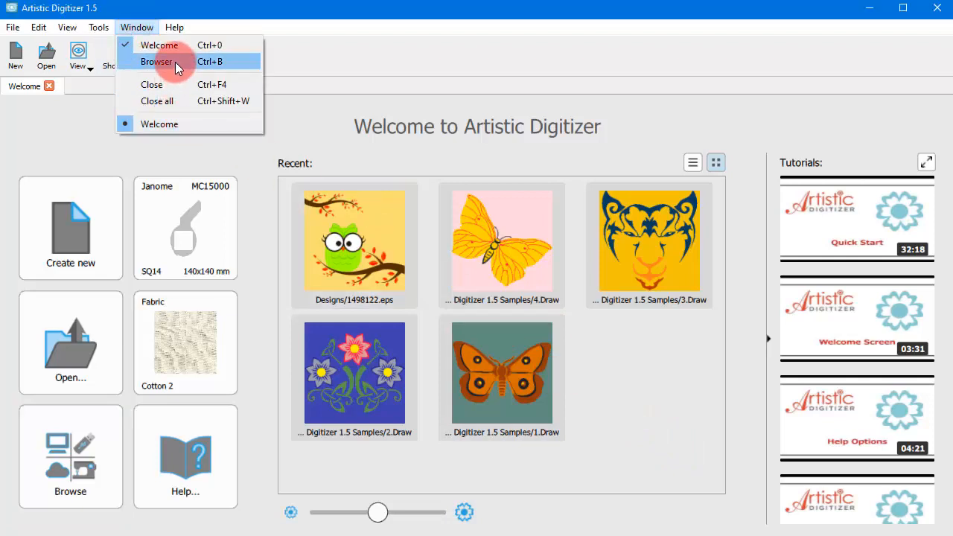
Open the Browser and expand the USB FLASH (G:/) drive to the Embroidery folder
left_click(156, 61)
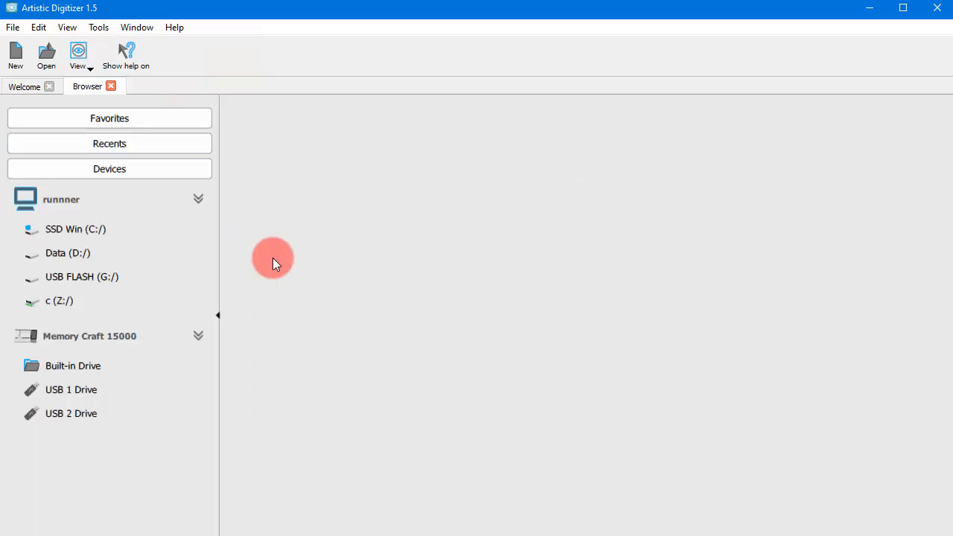
mouse_move(437, 395)
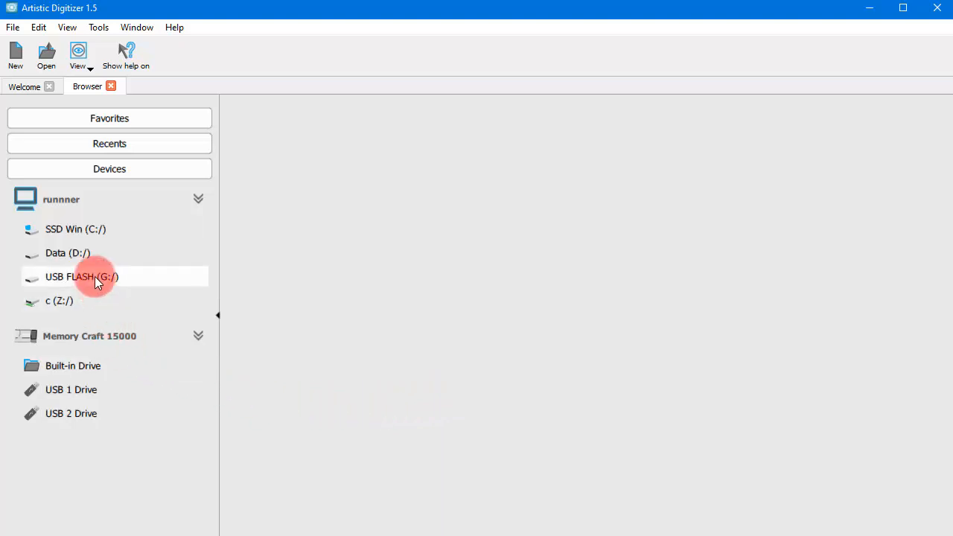
left_click(82, 276)
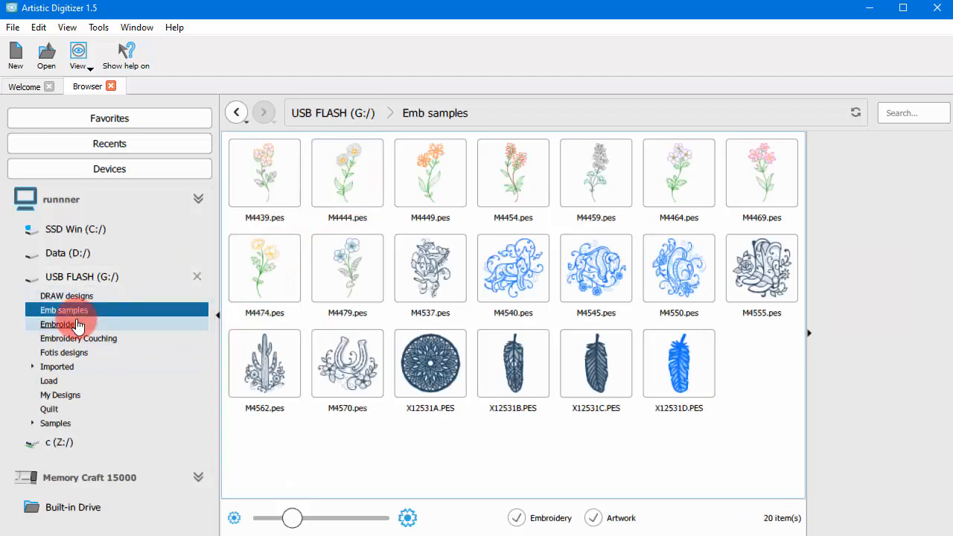
left_click(59, 324)
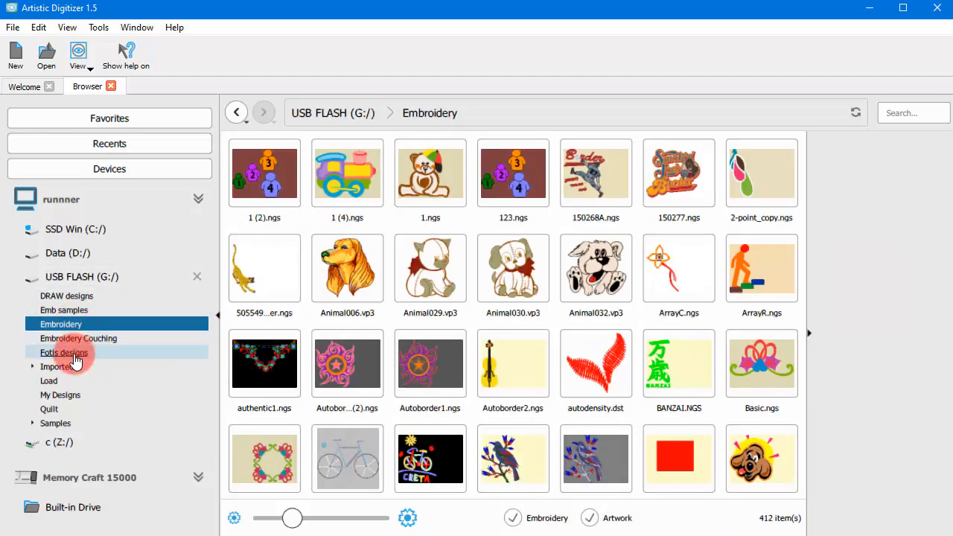
Navigate through Imported and Package 1 to the My Designs folder's 22 files
left_click(57, 367)
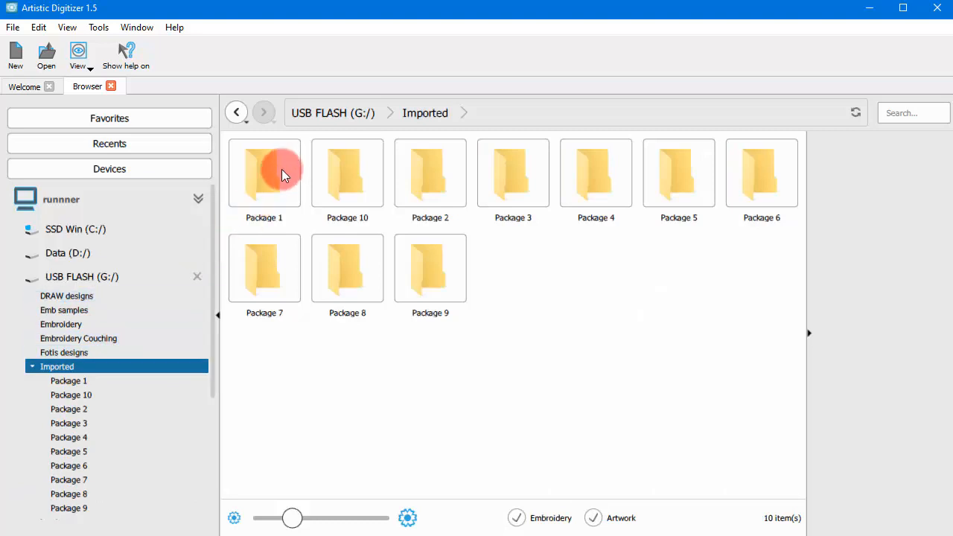
double_click(265, 173)
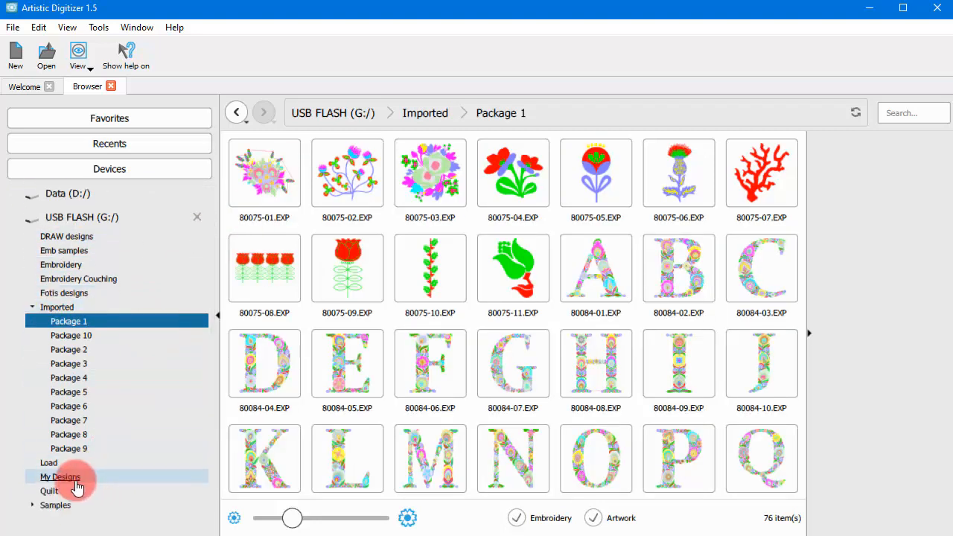
left_click(61, 476)
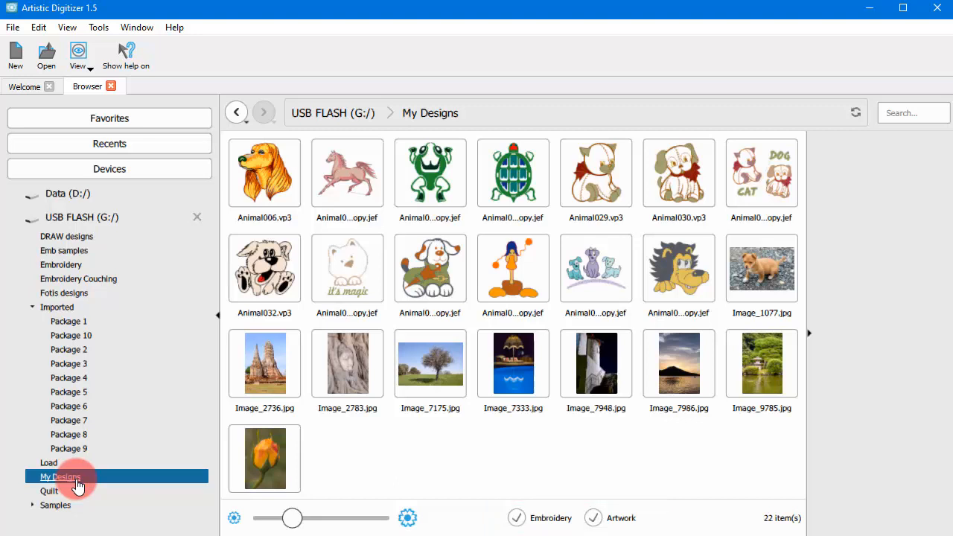
mouse_move(154, 492)
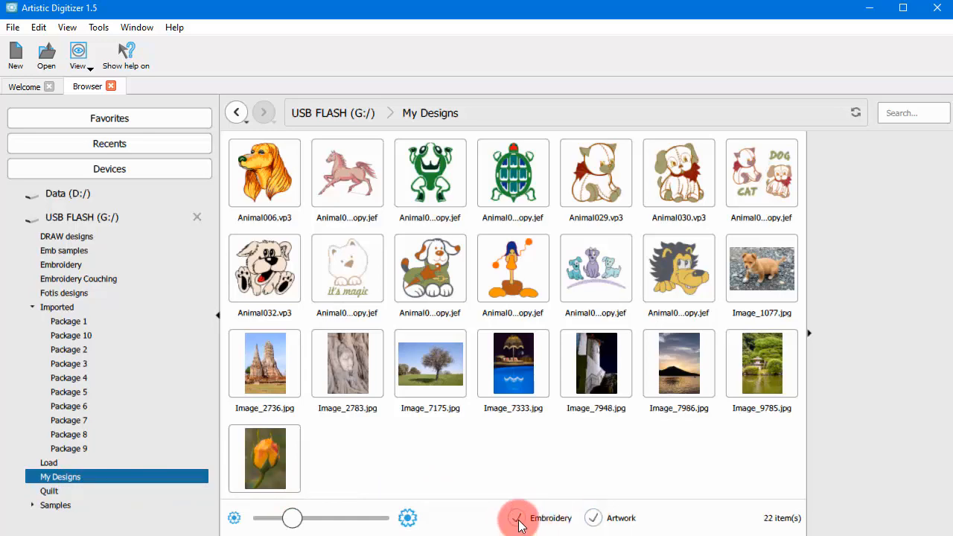
Turn off the Artwork filter so My Designs lists only its 13 embroidery designs
left_click(519, 518)
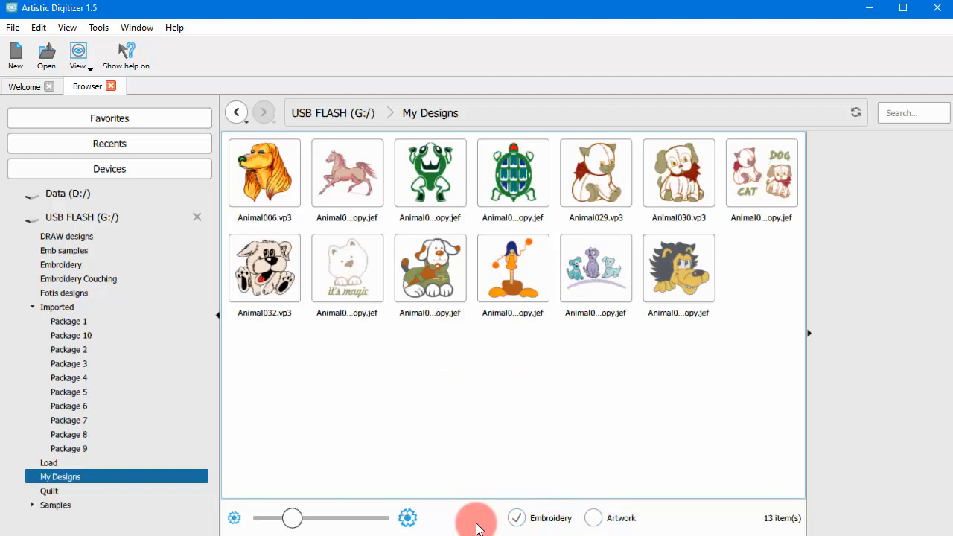
mouse_move(505, 473)
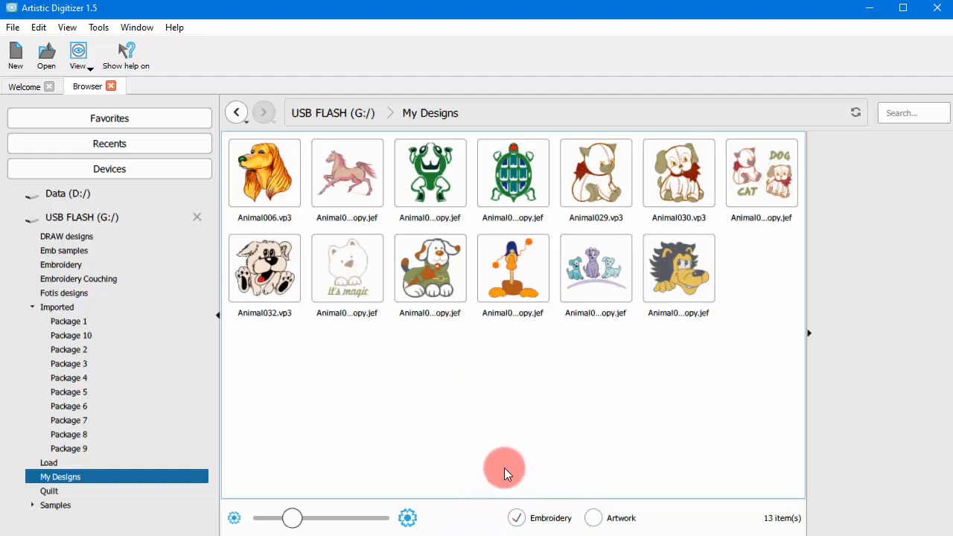
Preview and open the Animal006.vp3 dog head design as a new project
left_click(264, 172)
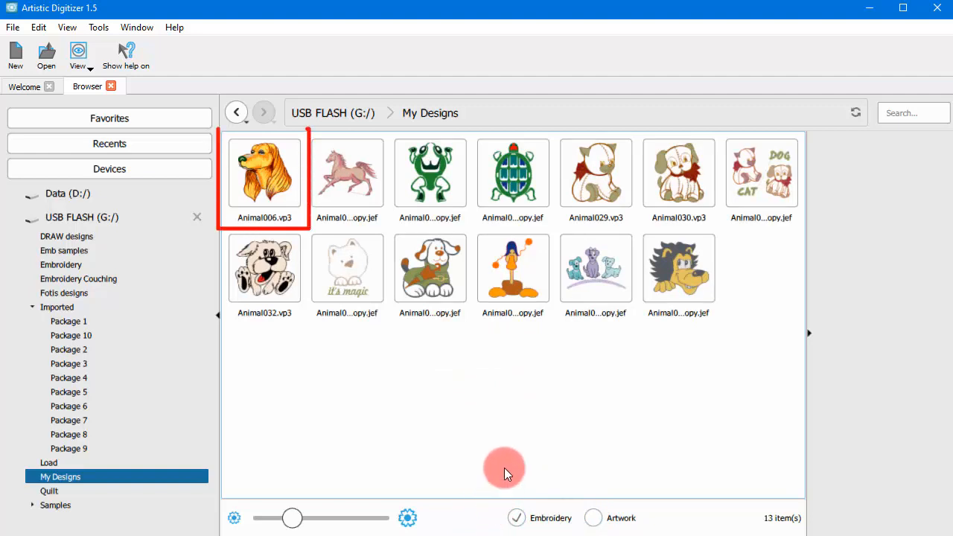
mouse_move(381, 469)
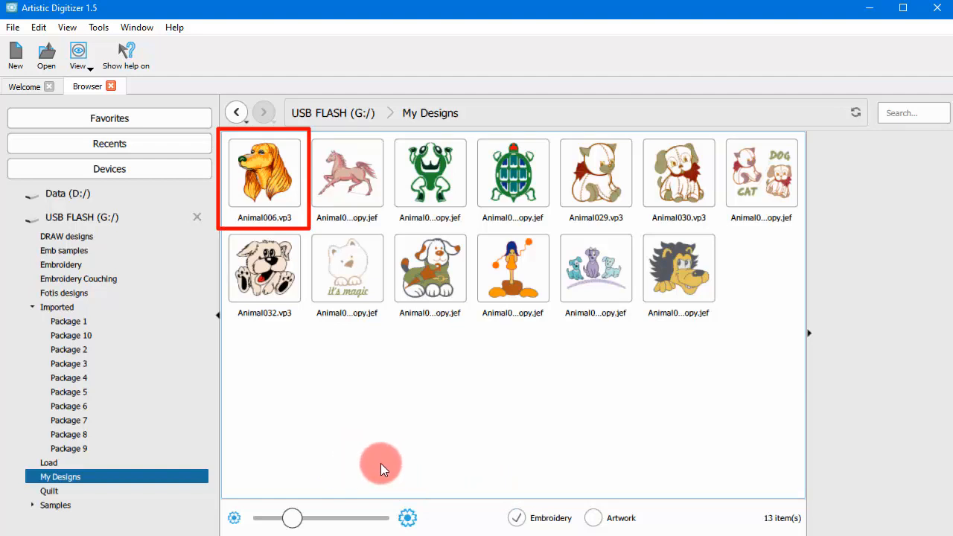
left_click(265, 173)
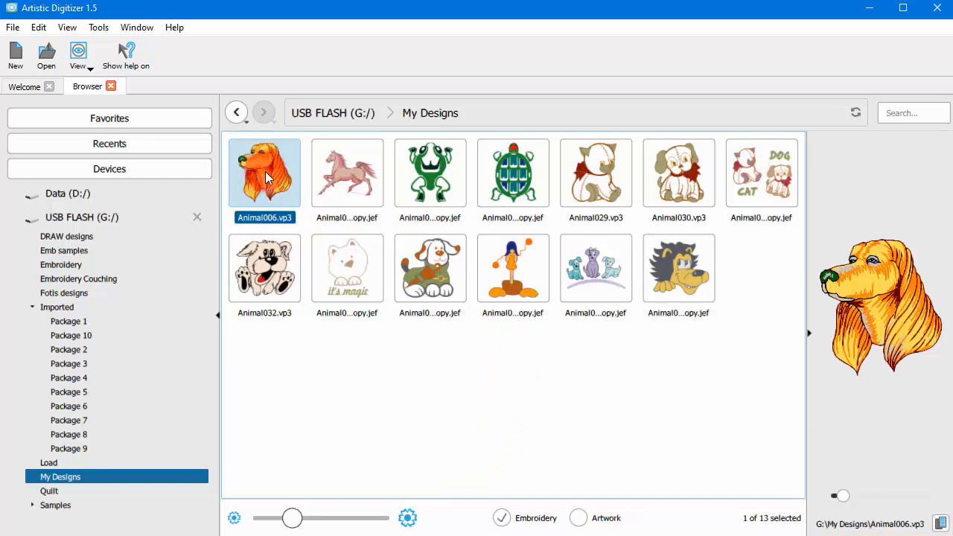
double_click(265, 173)
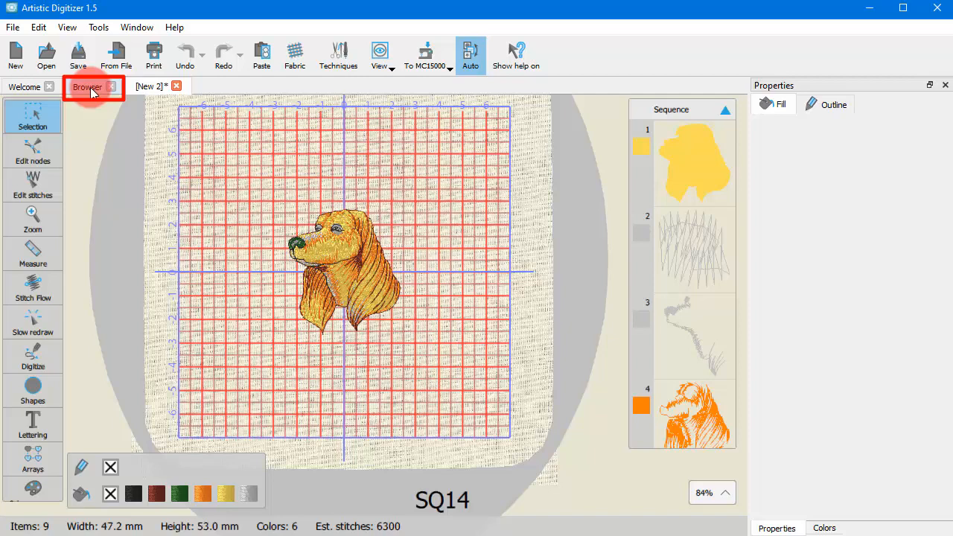
Return to the Browser tab showing My Designs' 13 embroidery designs
left_click(88, 86)
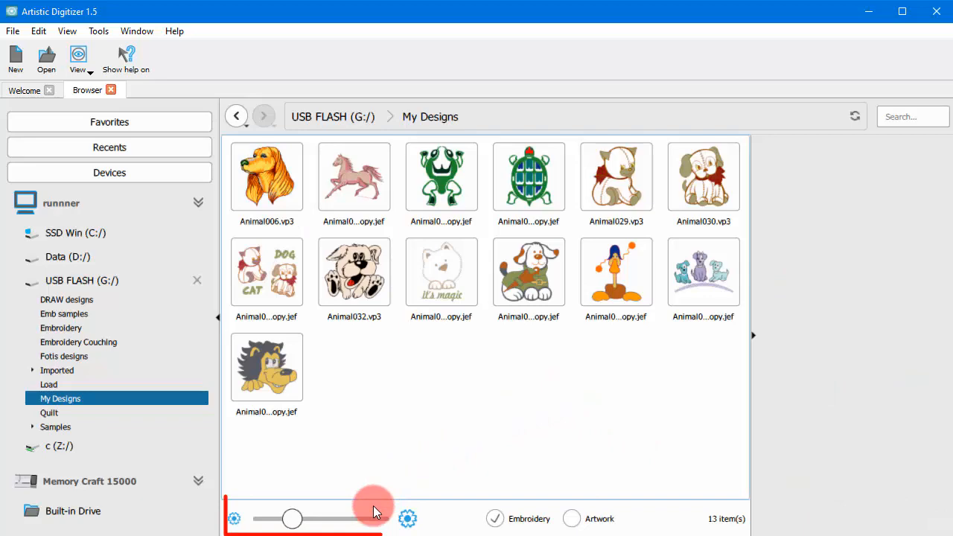
Adjust the thumbnail size slider back and forth, settling on a medium size
left_click_drag(292, 519, 319, 518)
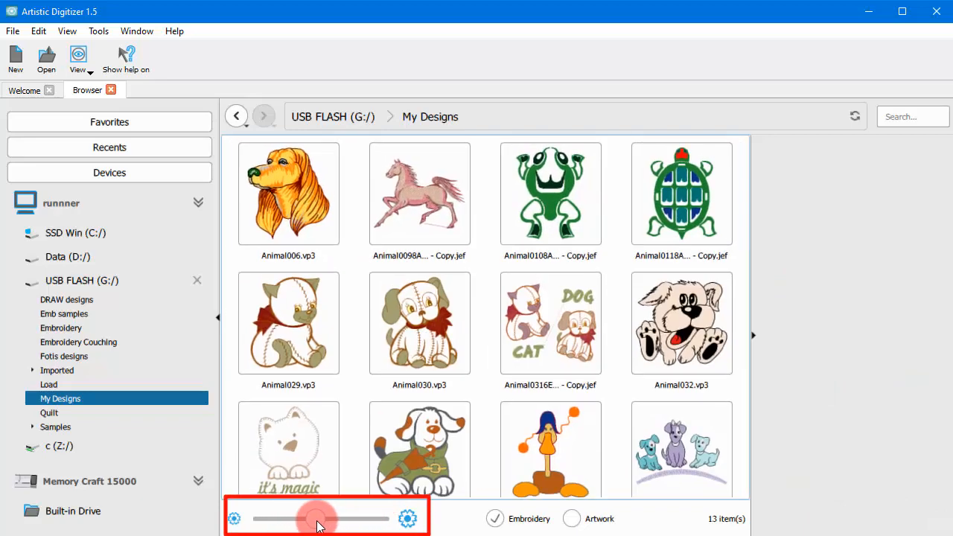
left_click_drag(328, 518, 319, 518)
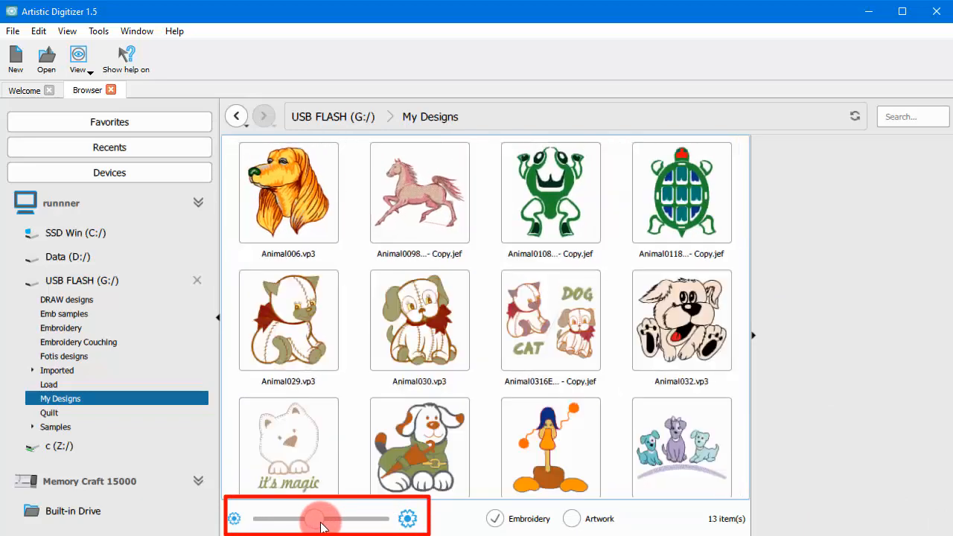
left_click_drag(320, 519, 301, 518)
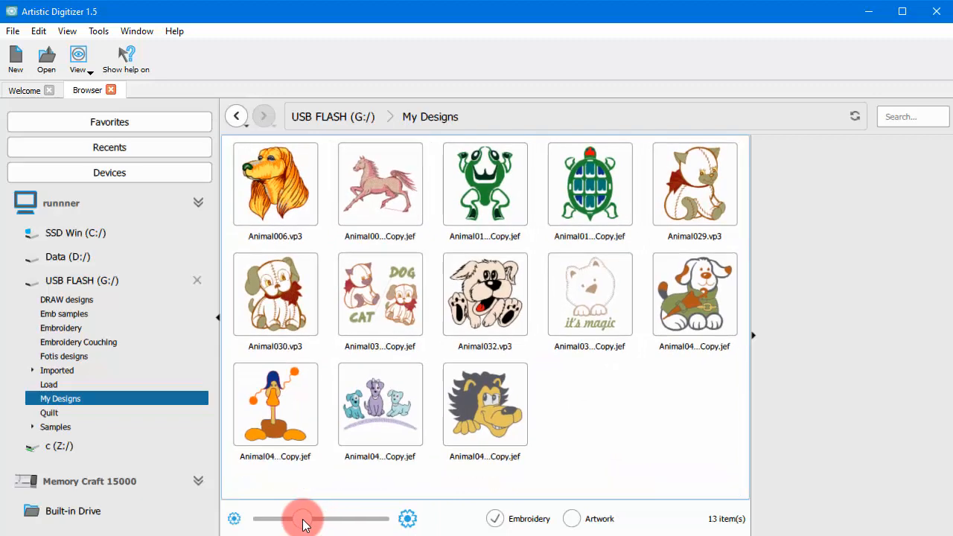
left_click_drag(301, 519, 312, 519)
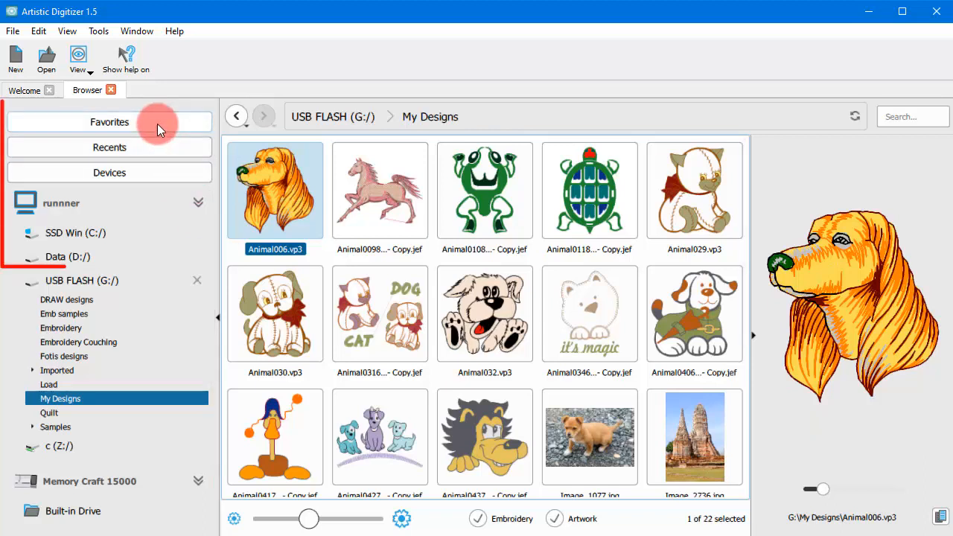
left_click(109, 122)
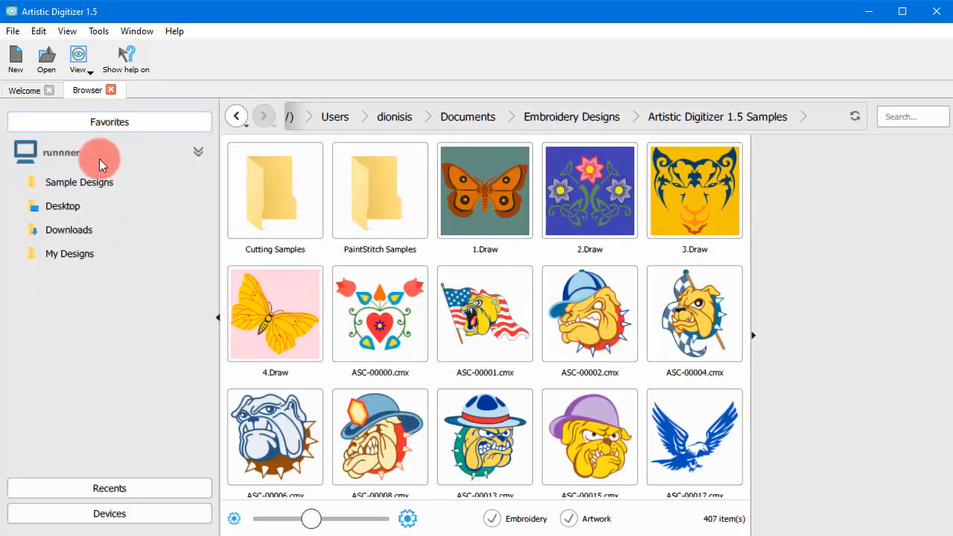
left_click(60, 513)
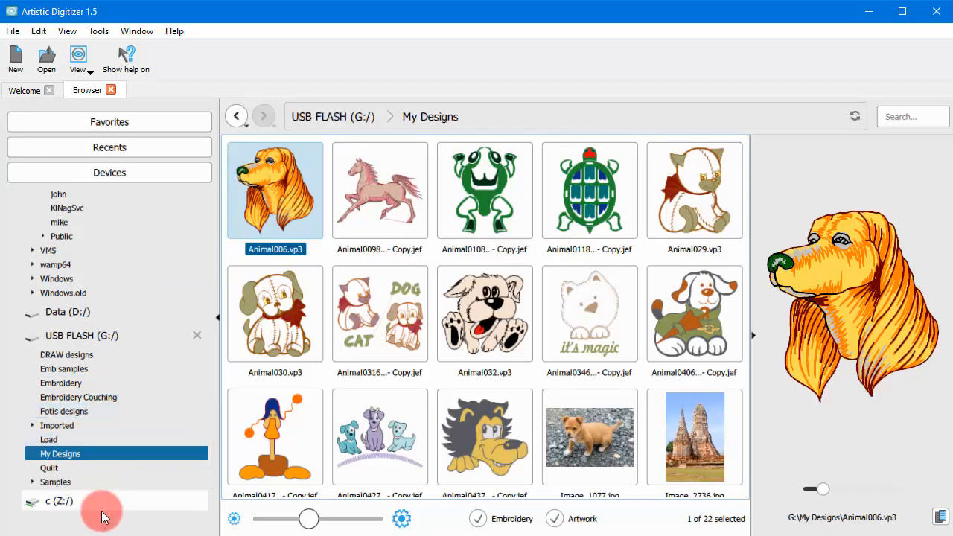
Scan the Imported folder, finding Package 1 to 5, and close the results
right_click(56, 425)
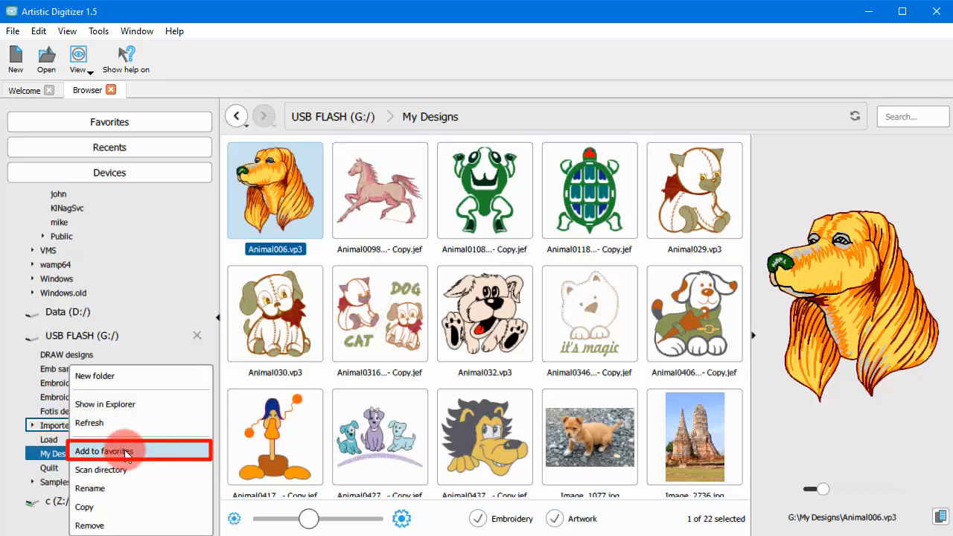
mouse_move(100, 460)
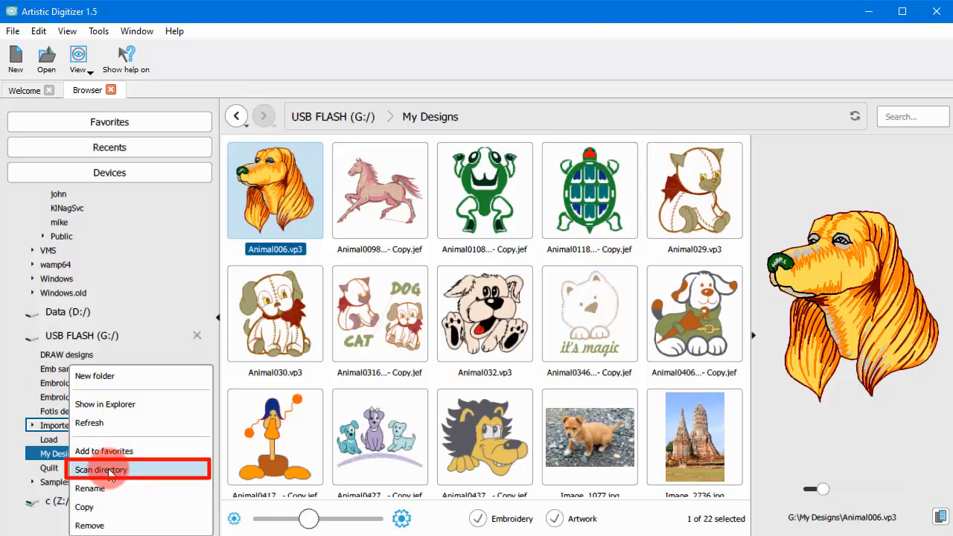
left_click(100, 469)
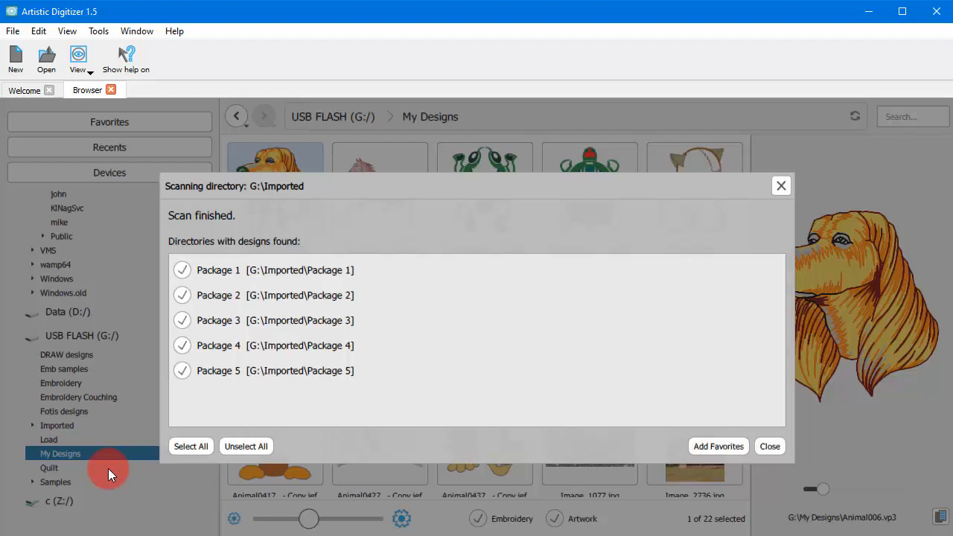
mouse_move(704, 409)
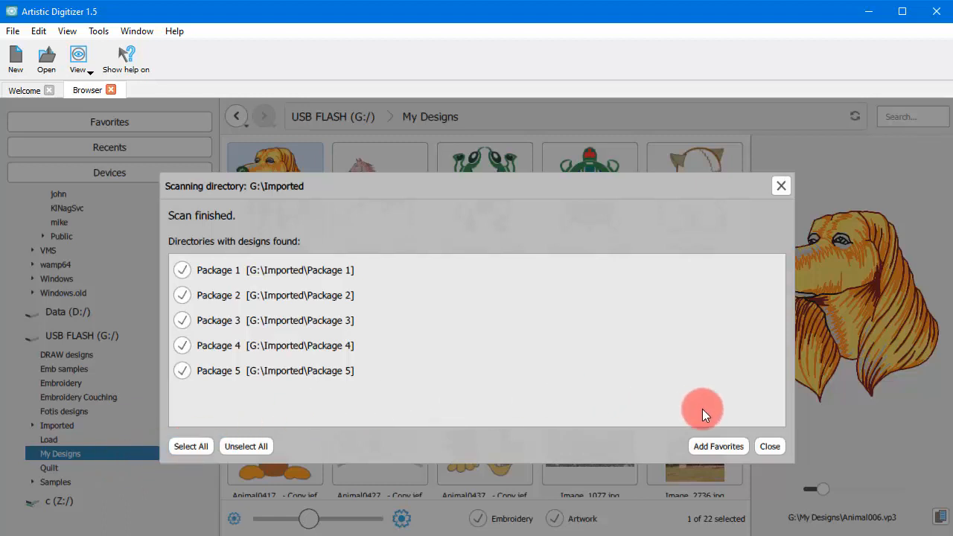
left_click(770, 447)
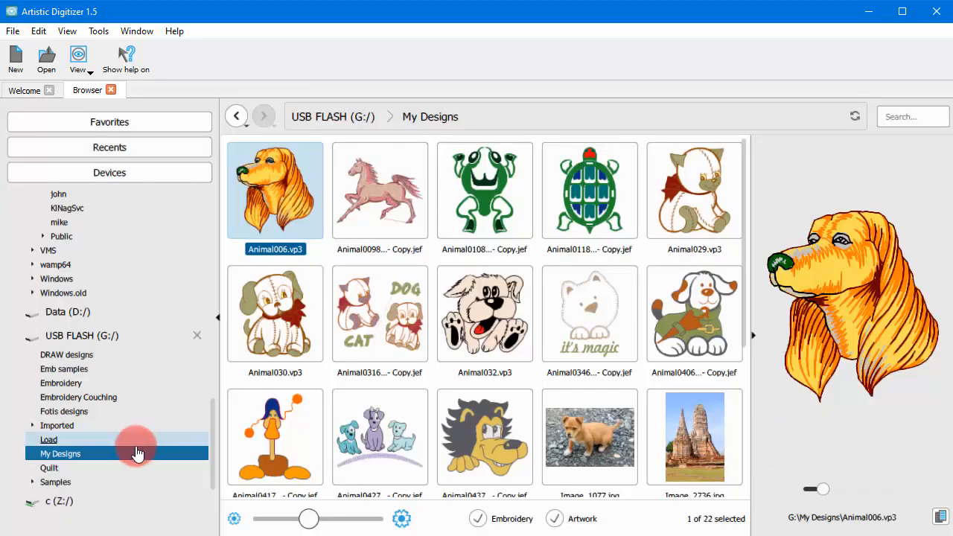
Scan the whole USB FLASH drive, unselect all found folders, and close the results
right_click(82, 335)
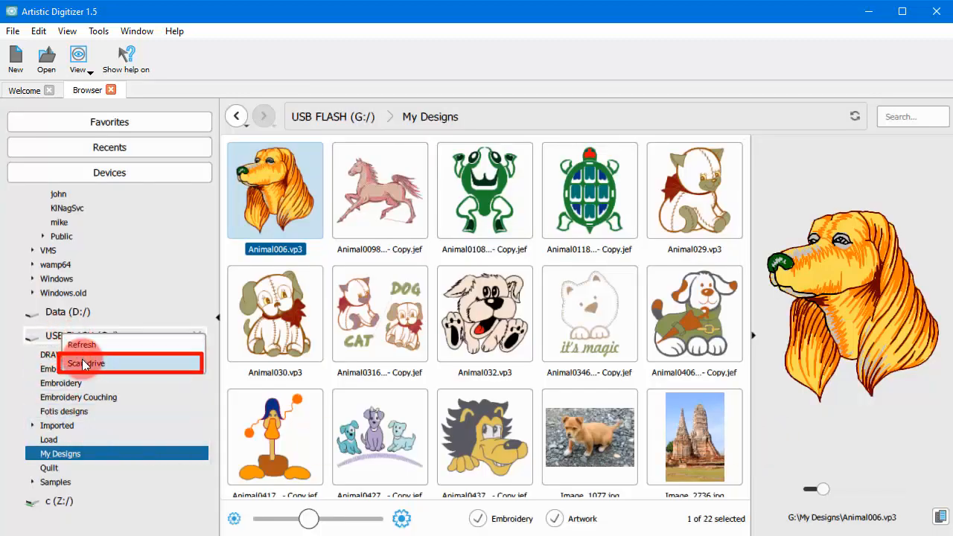
left_click(85, 363)
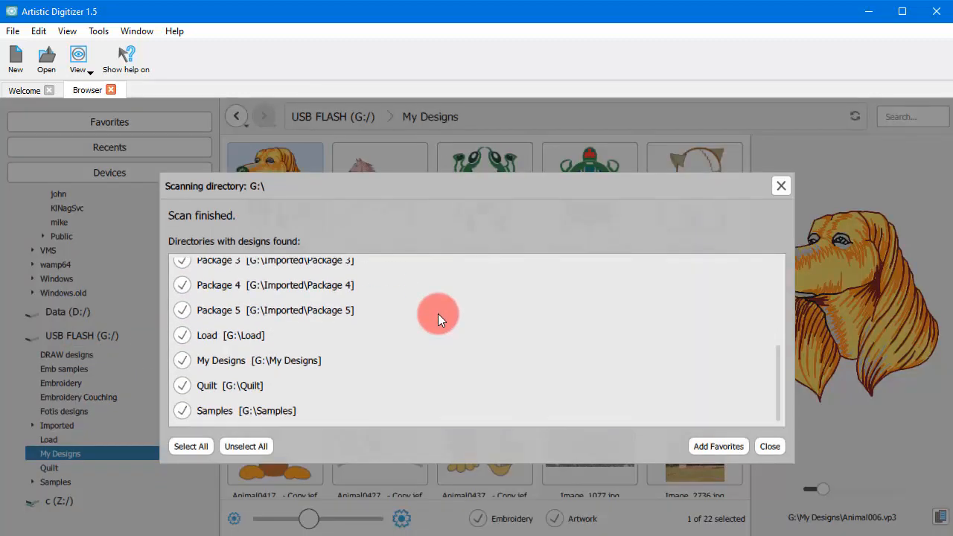
mouse_move(440, 321)
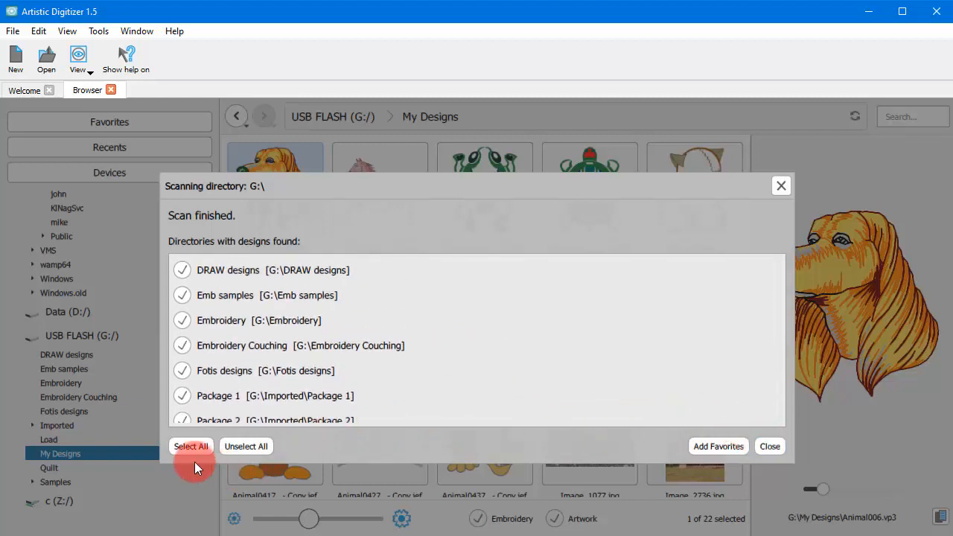
left_click(246, 446)
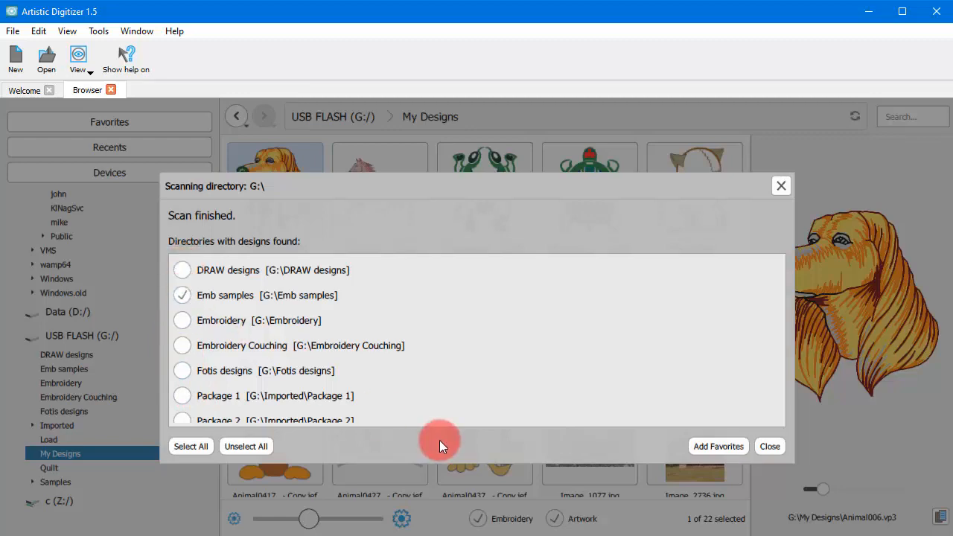
left_click(769, 446)
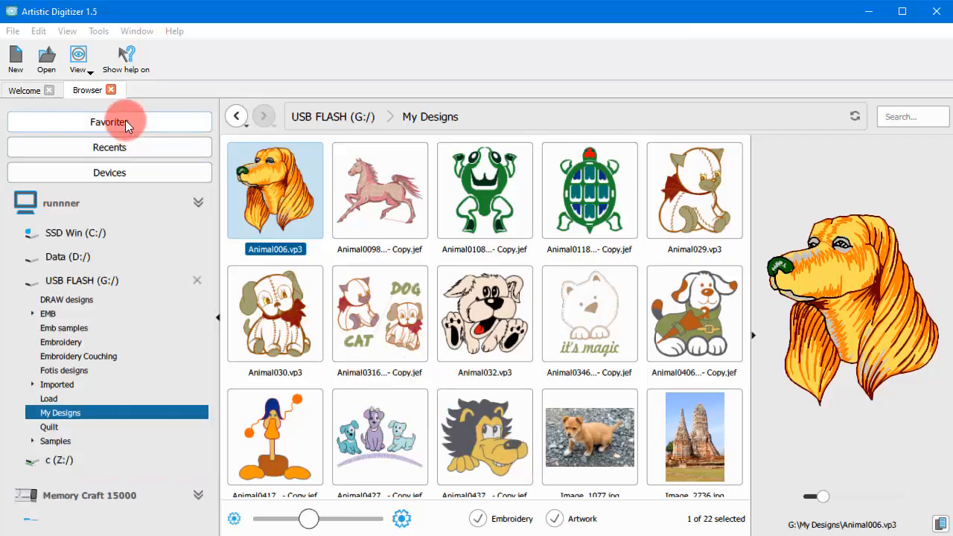
View the Favorites list, then Recents with Samples and My Designs folders
left_click(110, 122)
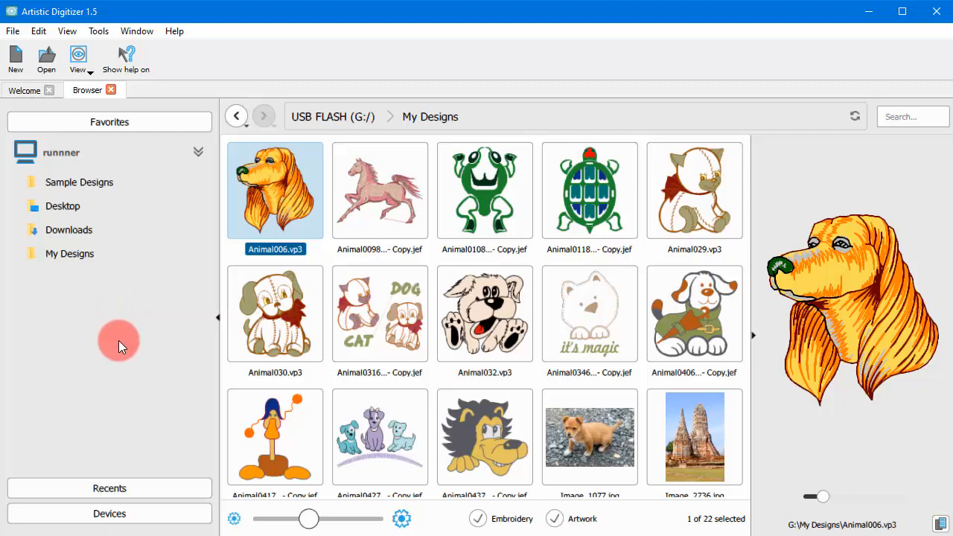
mouse_move(171, 473)
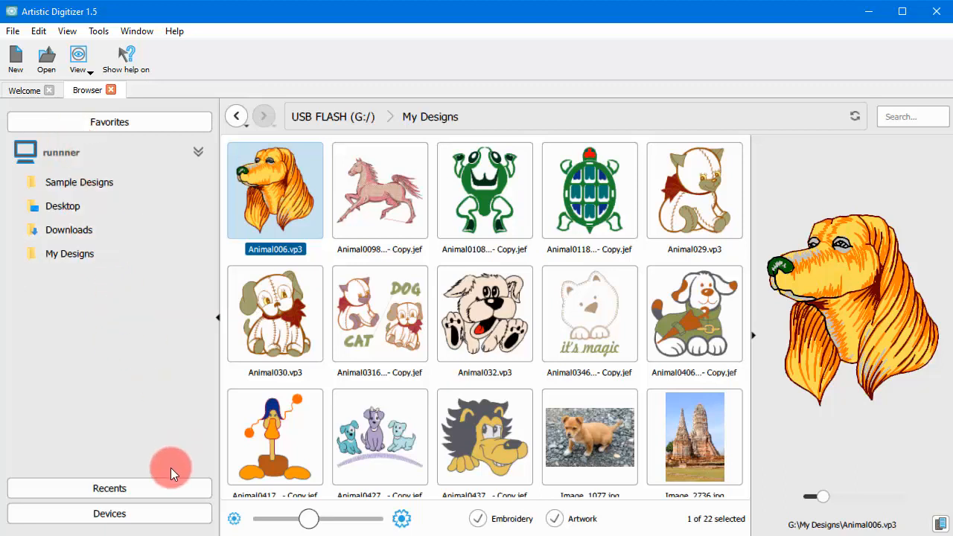
left_click(110, 487)
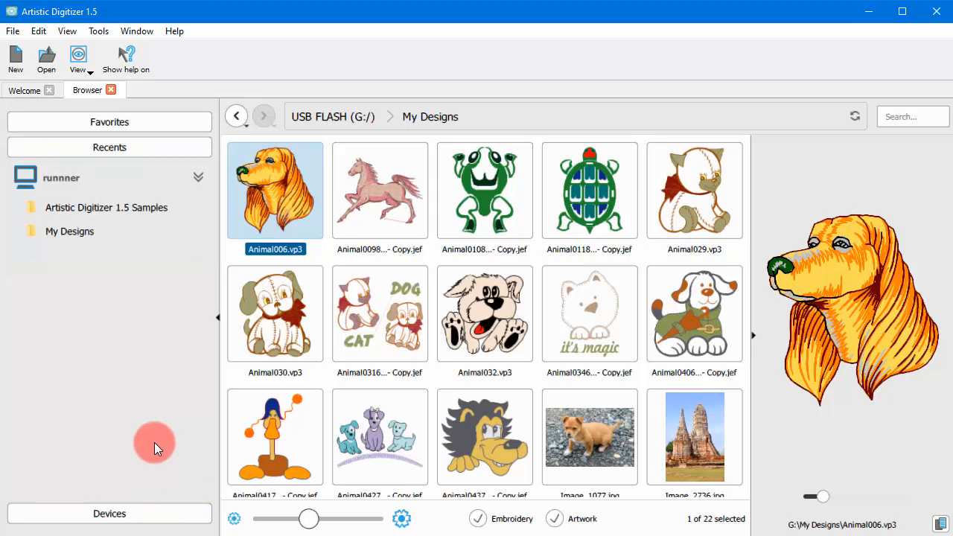
mouse_move(162, 499)
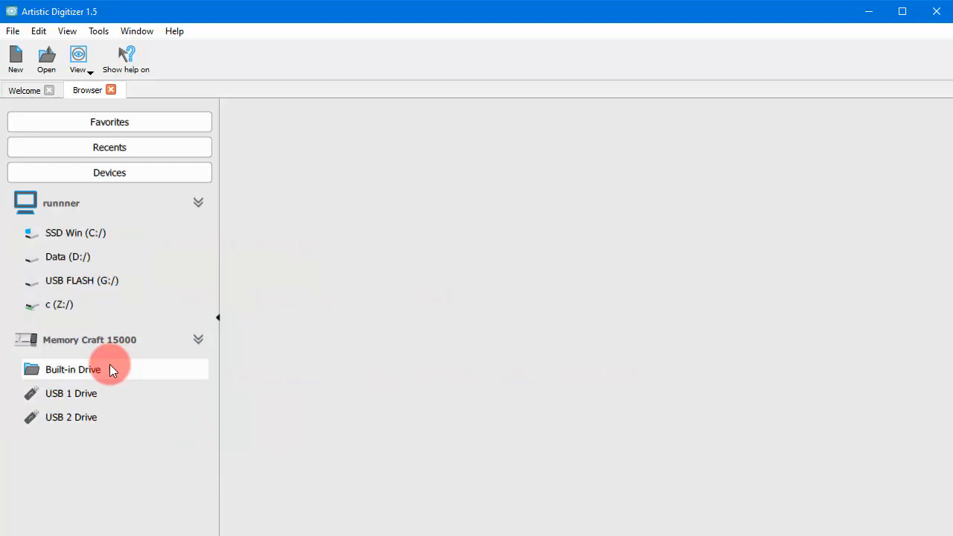
Browse the Memory Craft 15000's Built-in Drive EMB, Embf and ORD folders, then USB 1 Drive
left_click(73, 369)
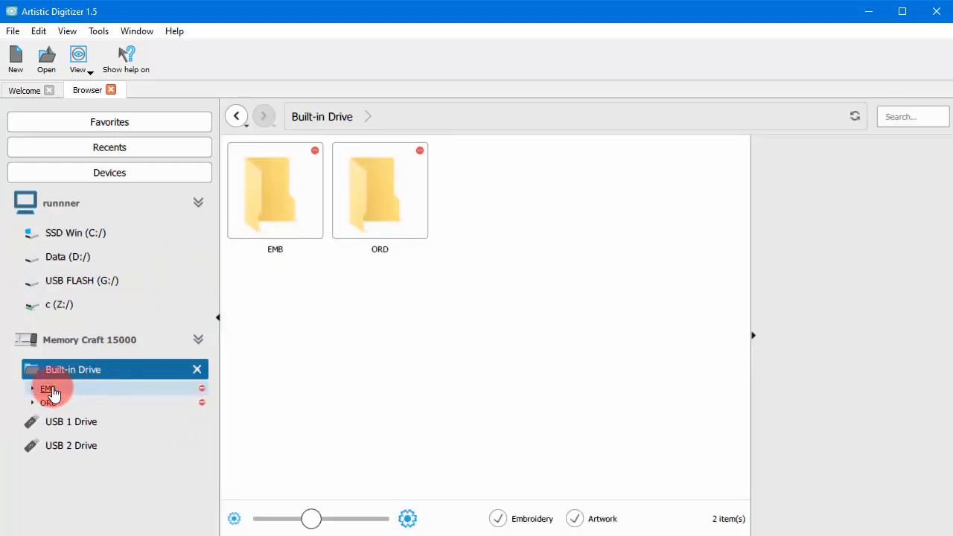
left_click(48, 388)
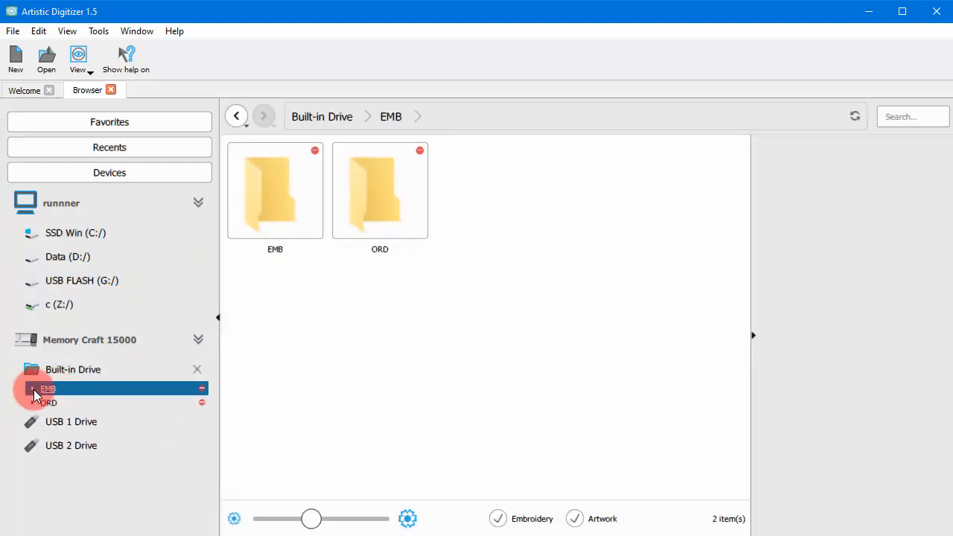
left_click(33, 388)
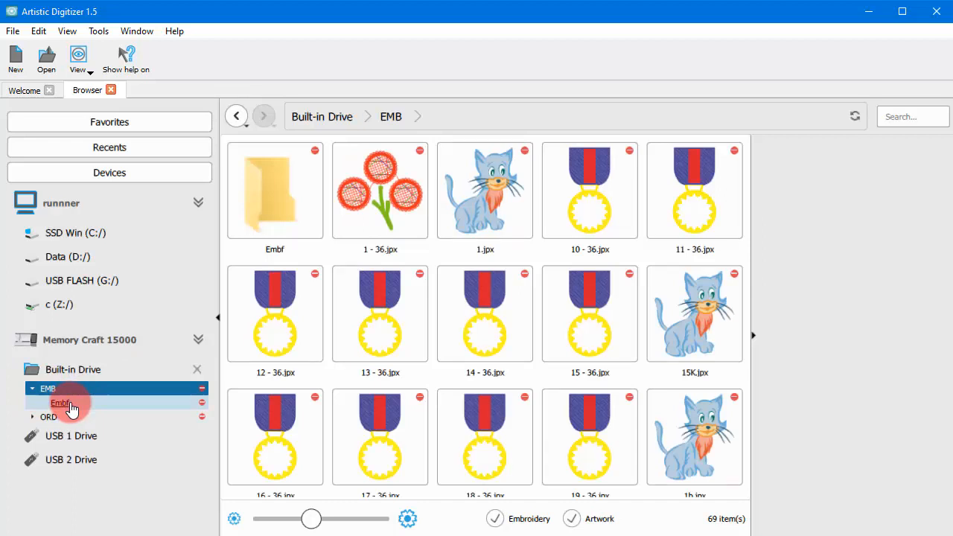
left_click(48, 416)
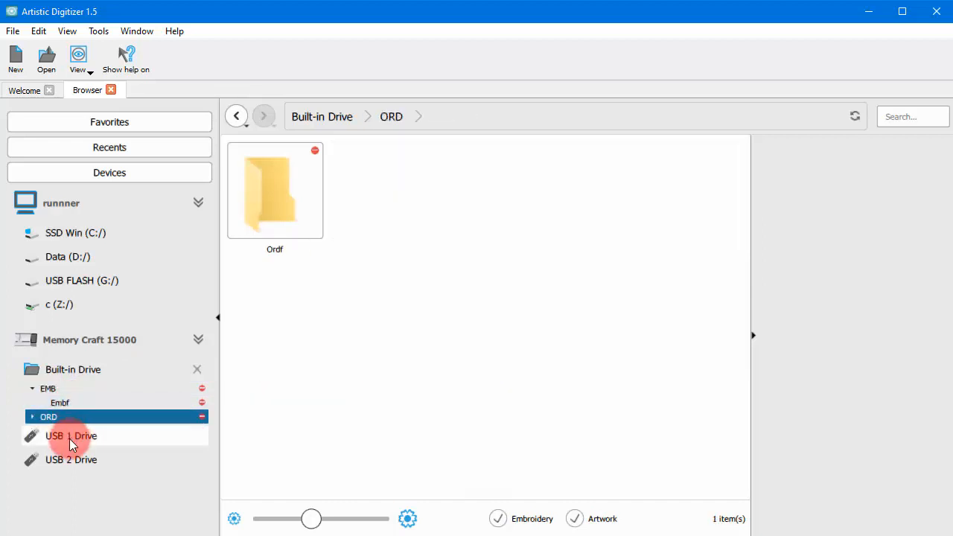
left_click(71, 436)
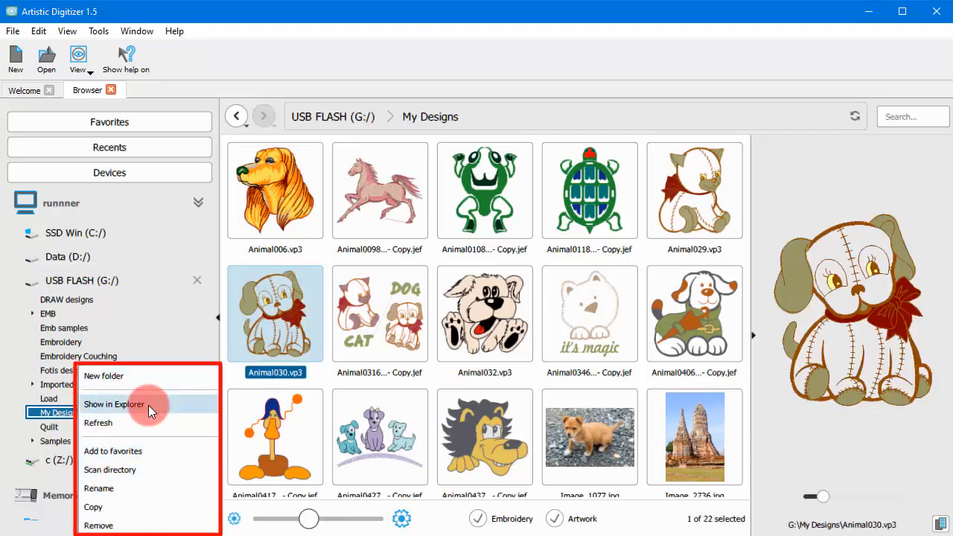
mouse_move(130, 507)
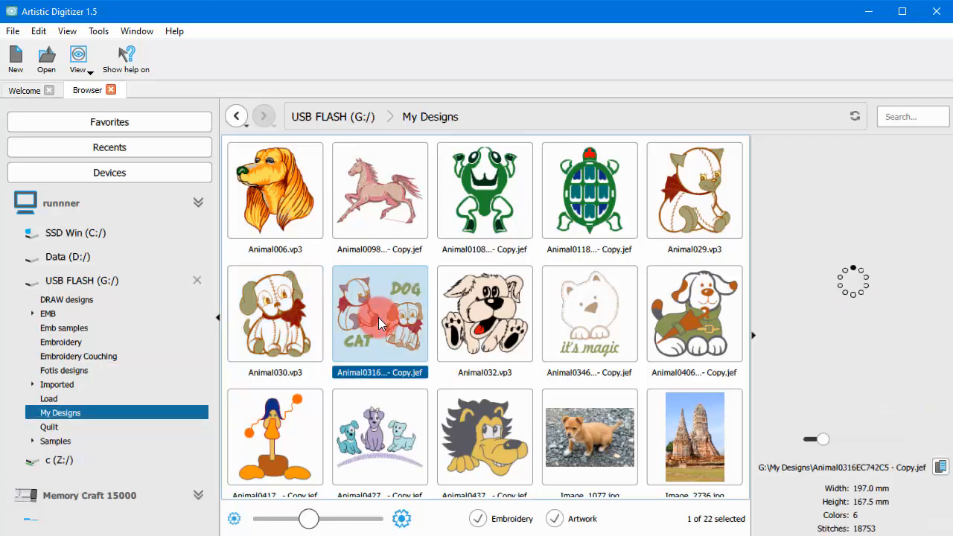
Preview the Animal0316 DOG and CAT design and show its Open, Show in Explorer, Remove actions
left_click(379, 312)
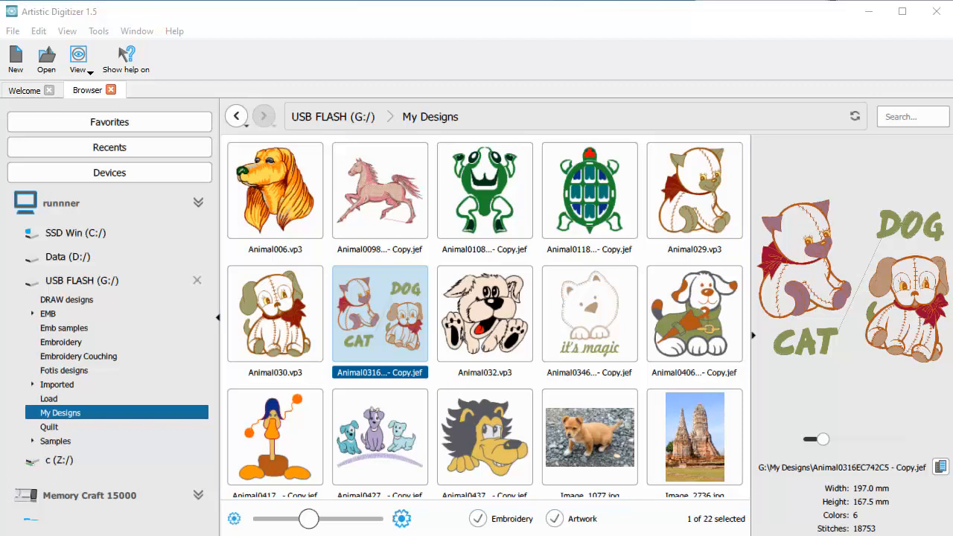
mouse_move(365, 320)
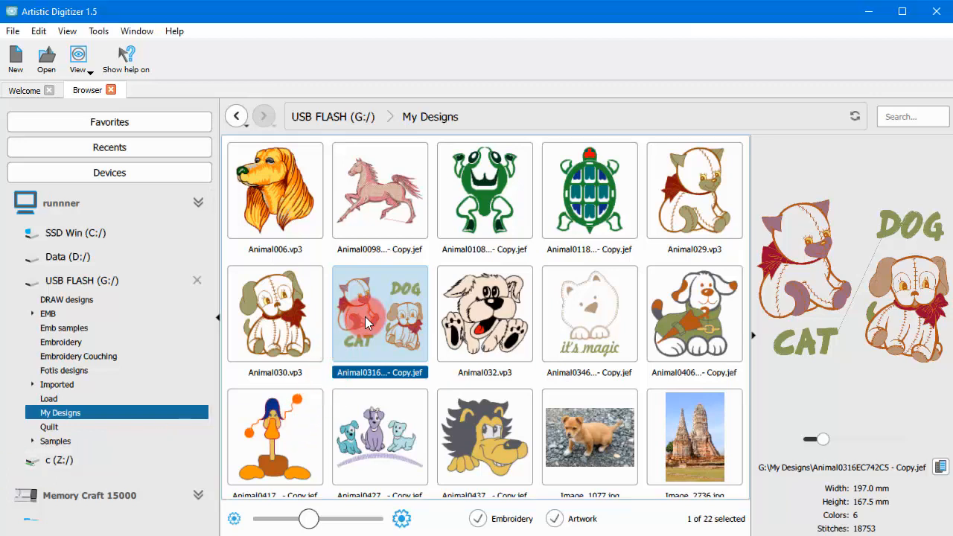
right_click(379, 313)
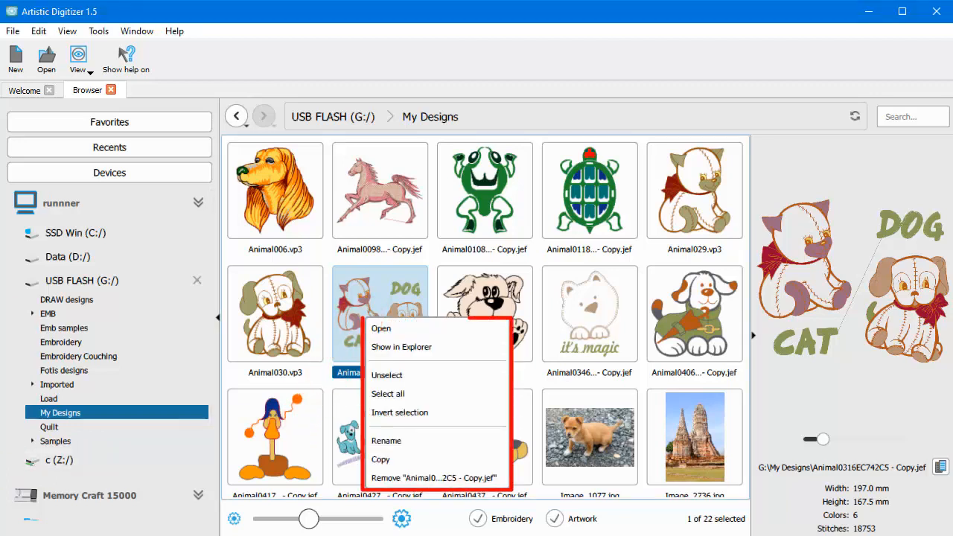
mouse_move(413, 347)
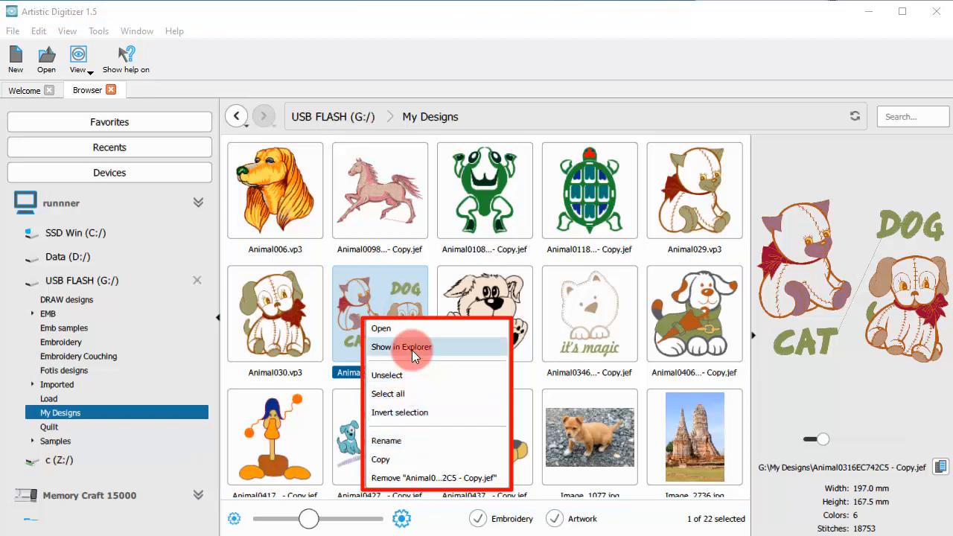
mouse_move(435, 328)
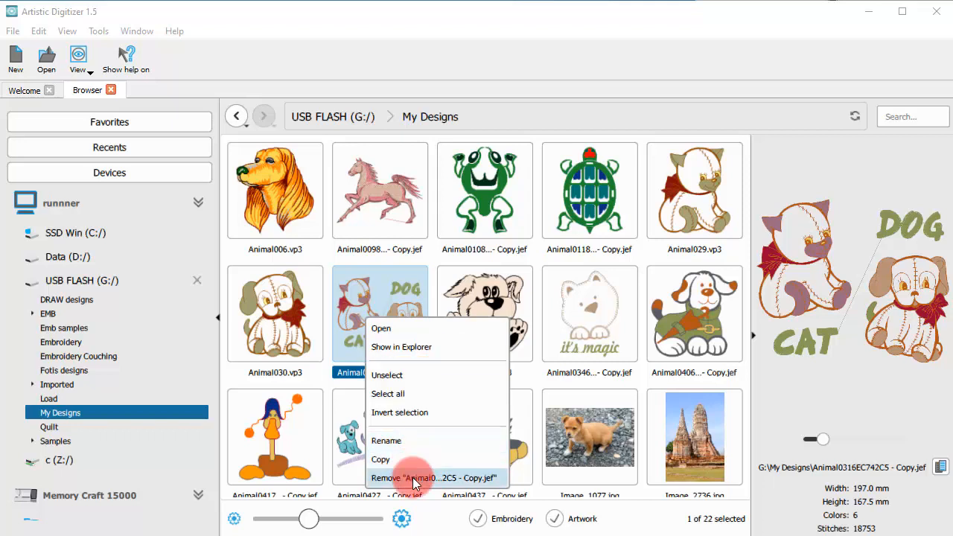
mouse_move(437, 380)
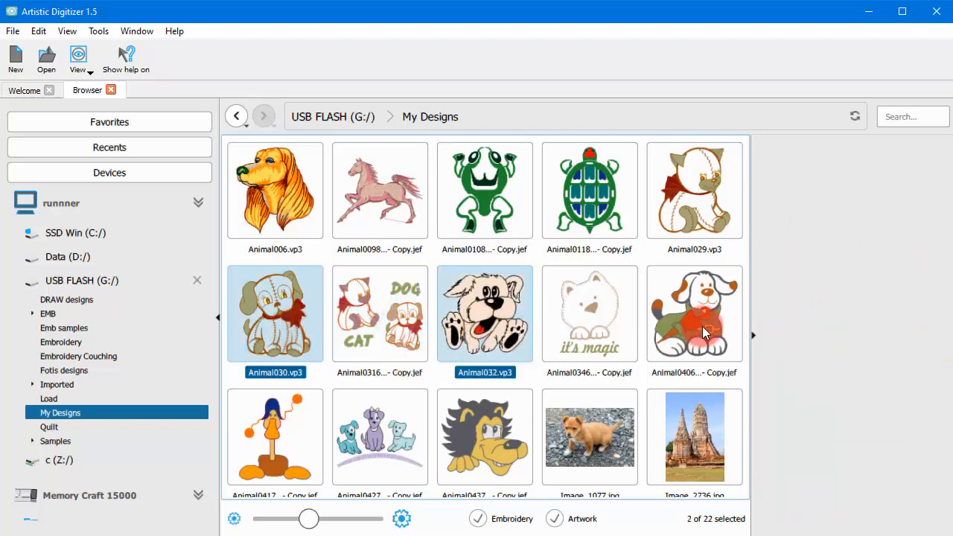
Add the green-coat puppy to the selection, then select only the DOG and CAT design
left_click(693, 313)
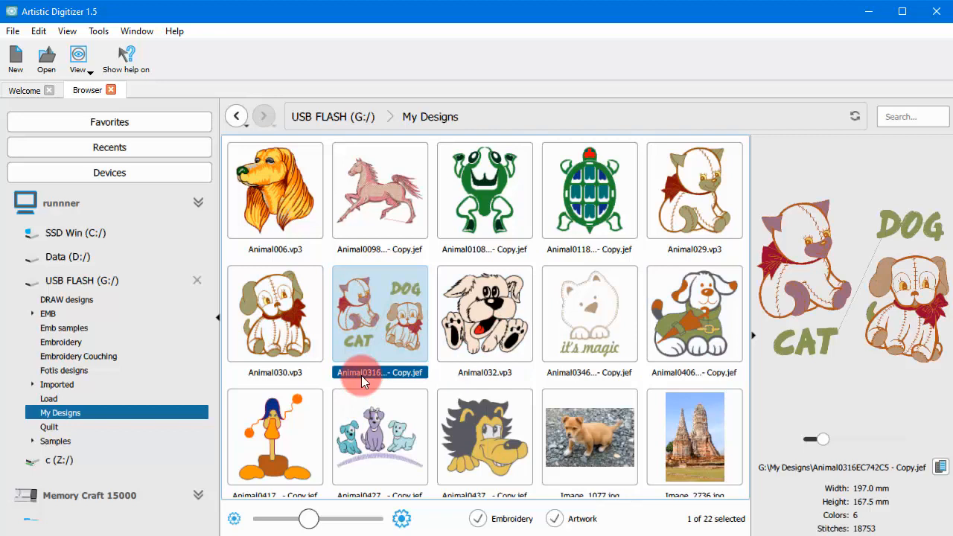
left_click(380, 190)
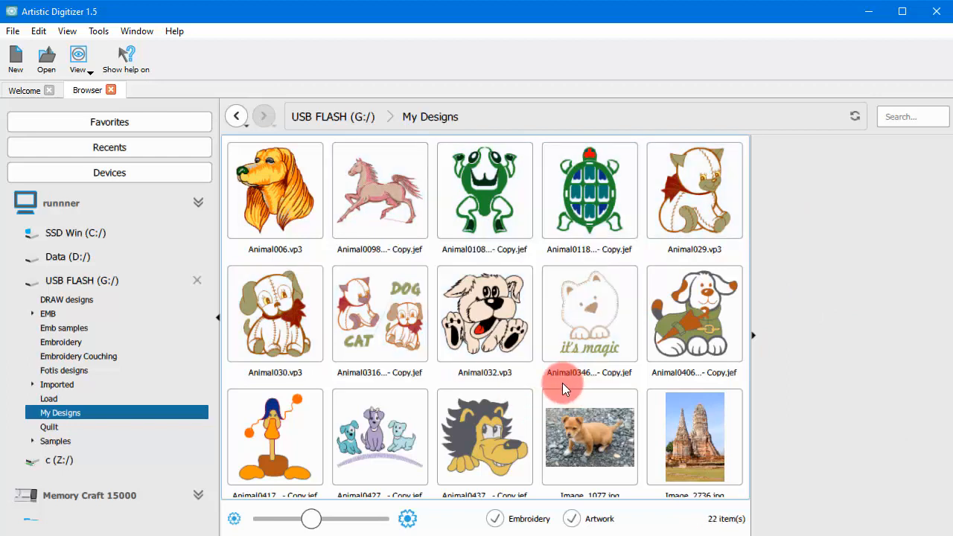
left_click(380, 313)
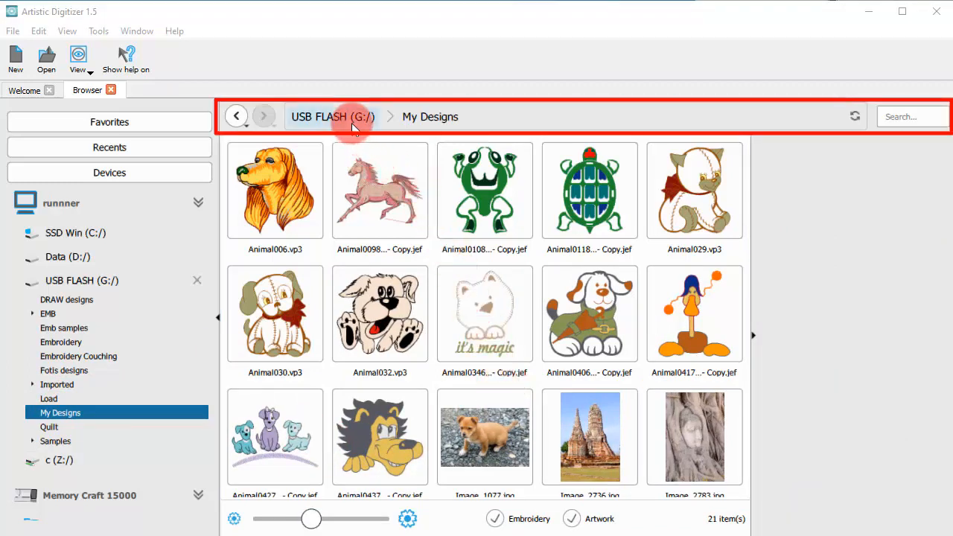
Open Imported, view its path as editable text, go back to My Designs and search 'ani'
left_click(332, 116)
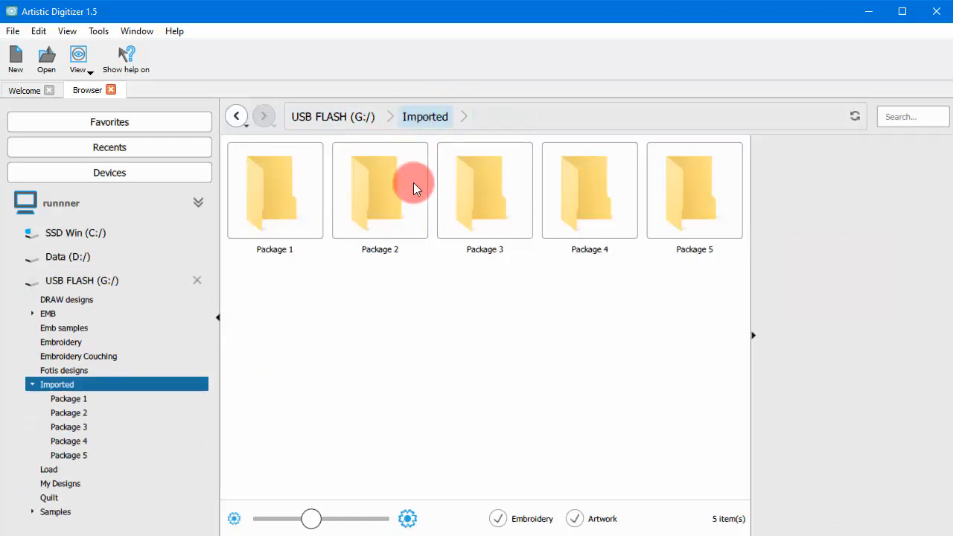
mouse_move(484, 105)
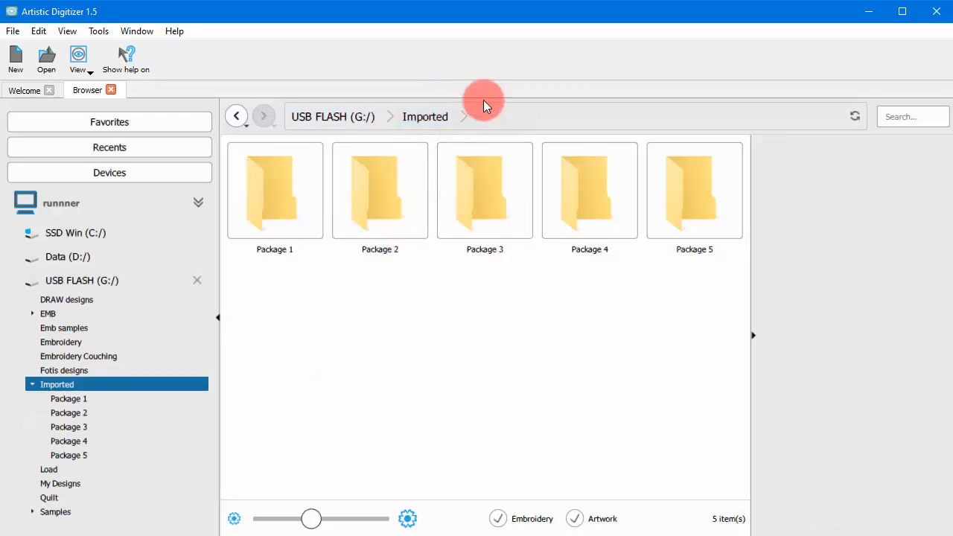
left_click(495, 116)
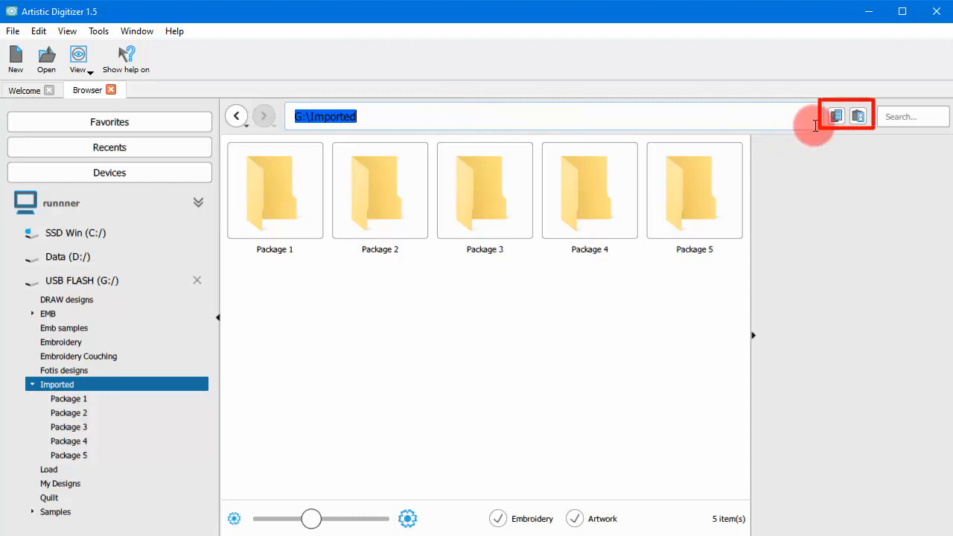
mouse_move(857, 116)
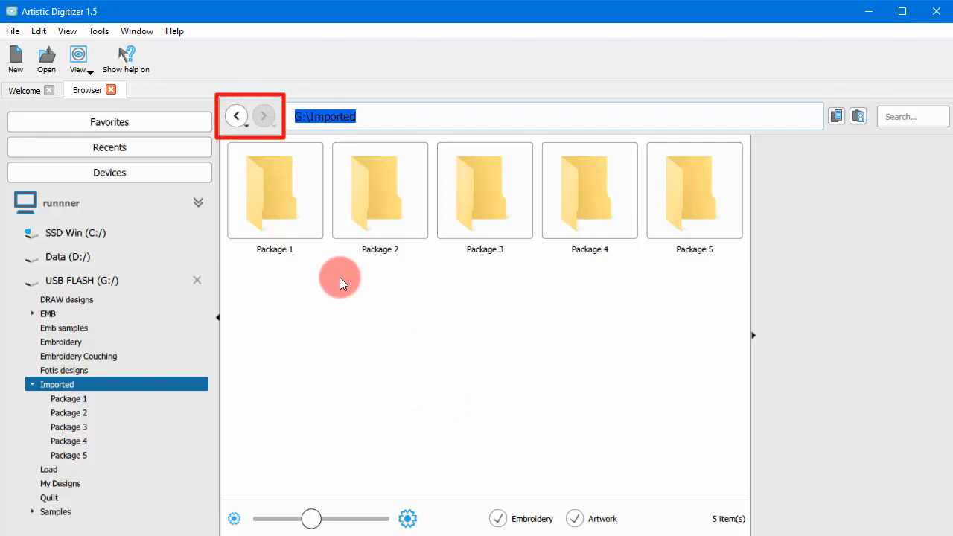
left_click(236, 117)
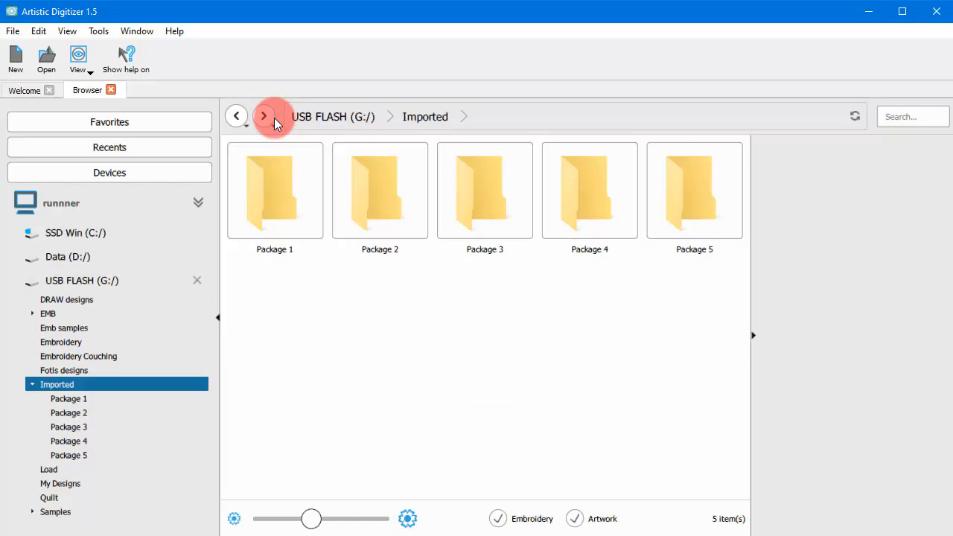
left_click(60, 484)
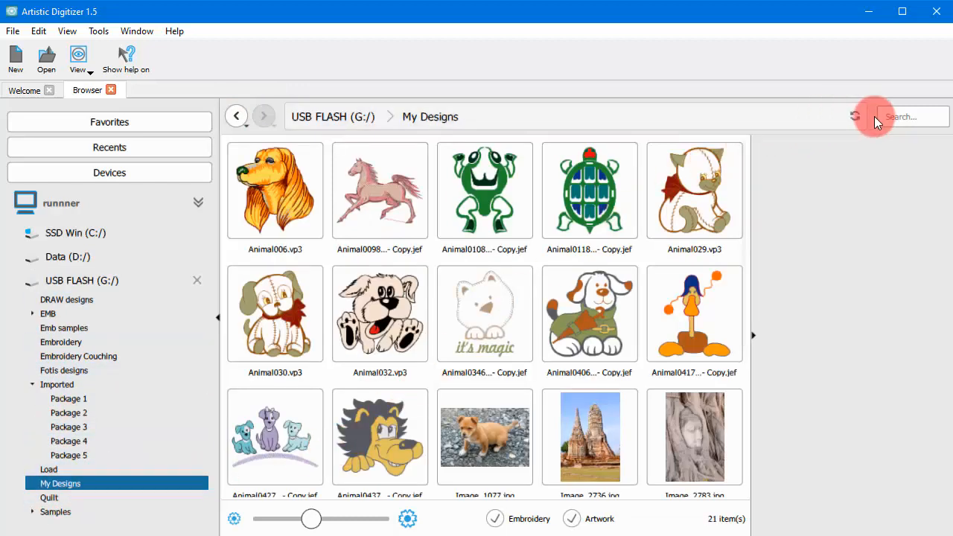
type("ani")
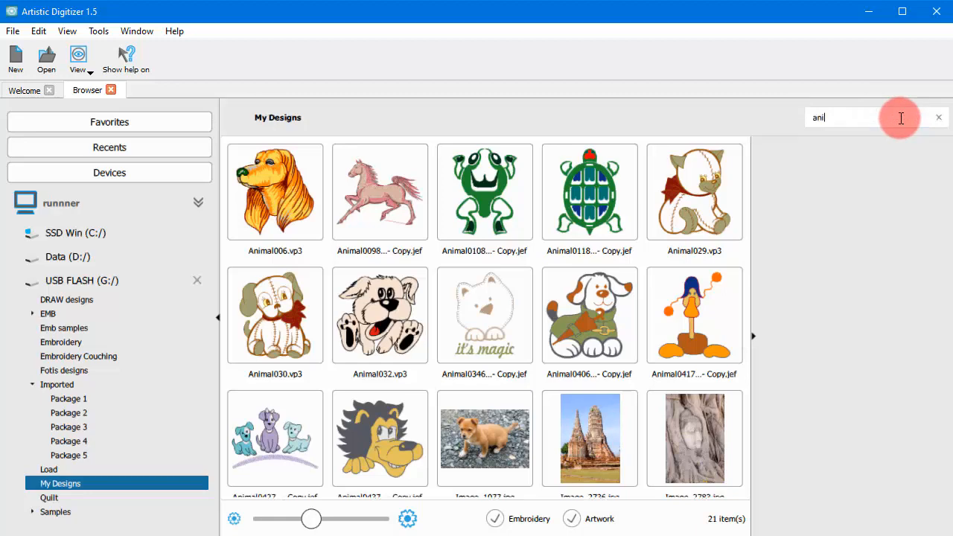